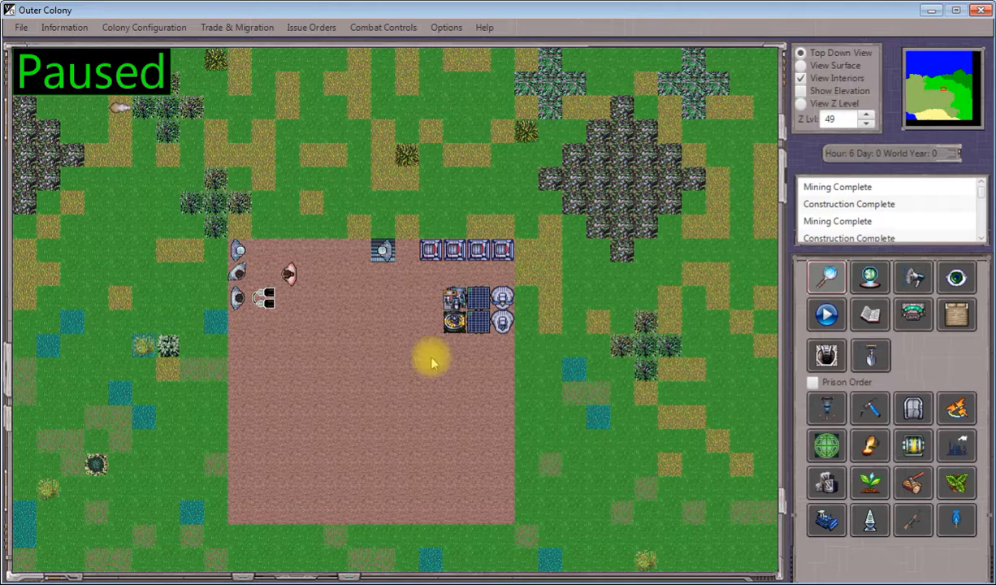
{"action": "mouse_move", "coordinate": [869, 410]}
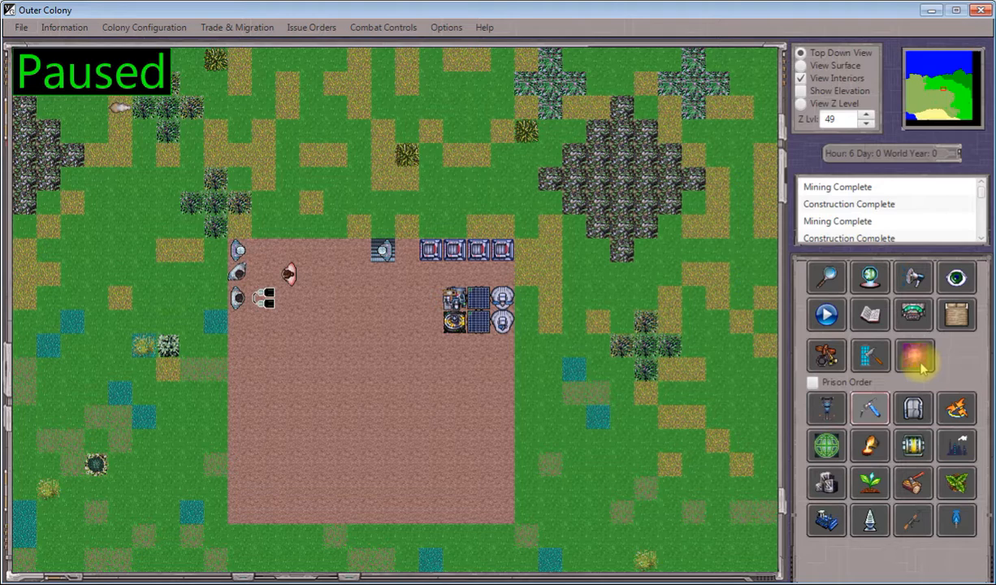
Choose an All Weather Structure from the Deploy Light Structure list
{"action": "left_click", "coordinate": [915, 357]}
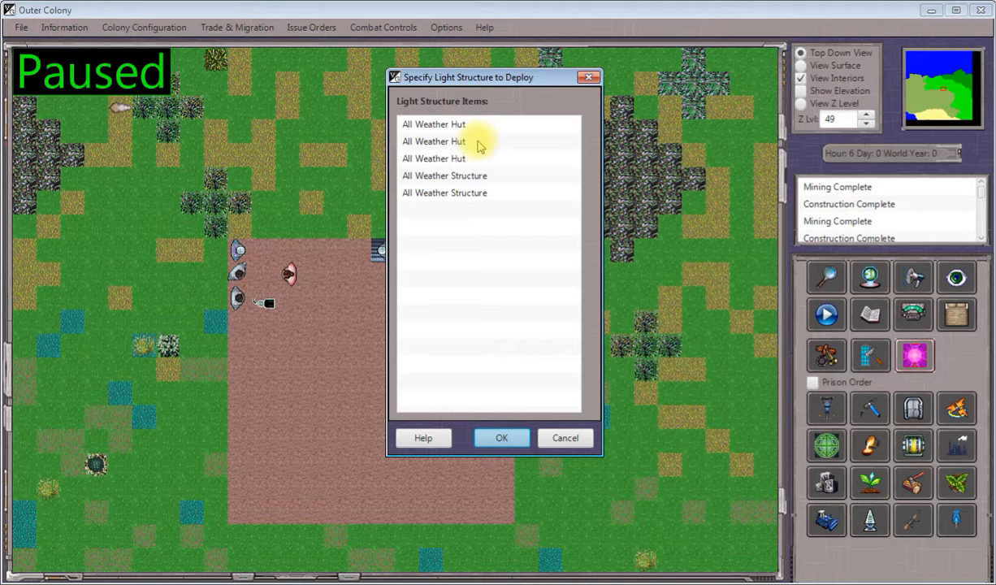
{"action": "mouse_move", "coordinate": [430, 208]}
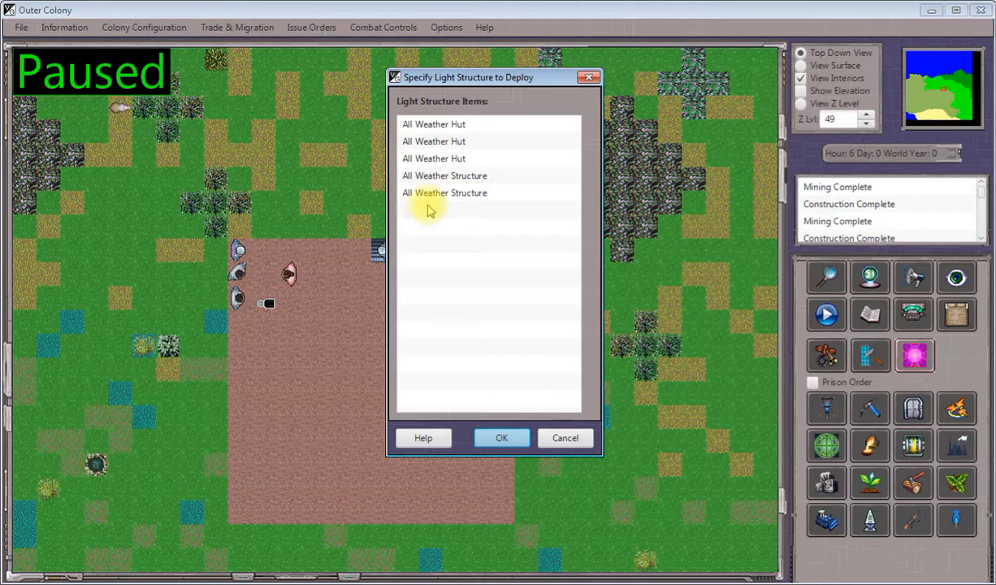
{"action": "left_click", "coordinate": [445, 175]}
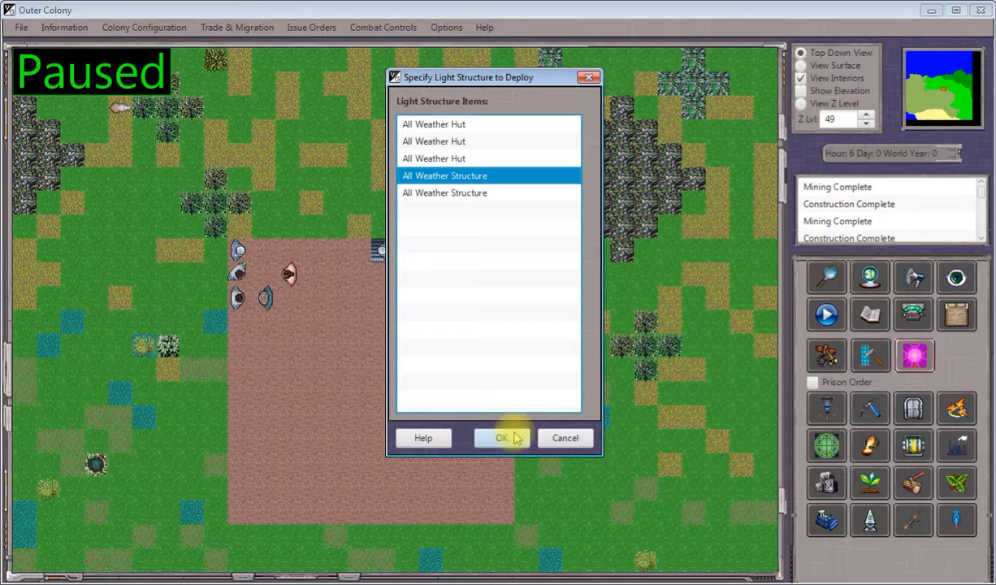
Confirm deployment of the first All Weather Structure onto the landing site
{"action": "left_click", "coordinate": [500, 438]}
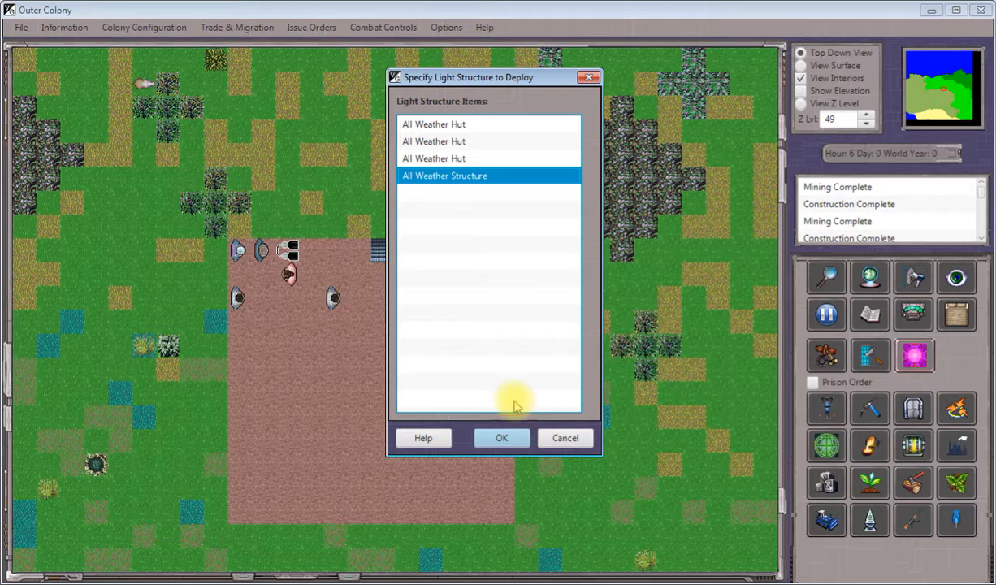
Deploy the second All Weather Structure so both stand in the site's bottom corners
{"action": "left_click", "coordinate": [500, 438]}
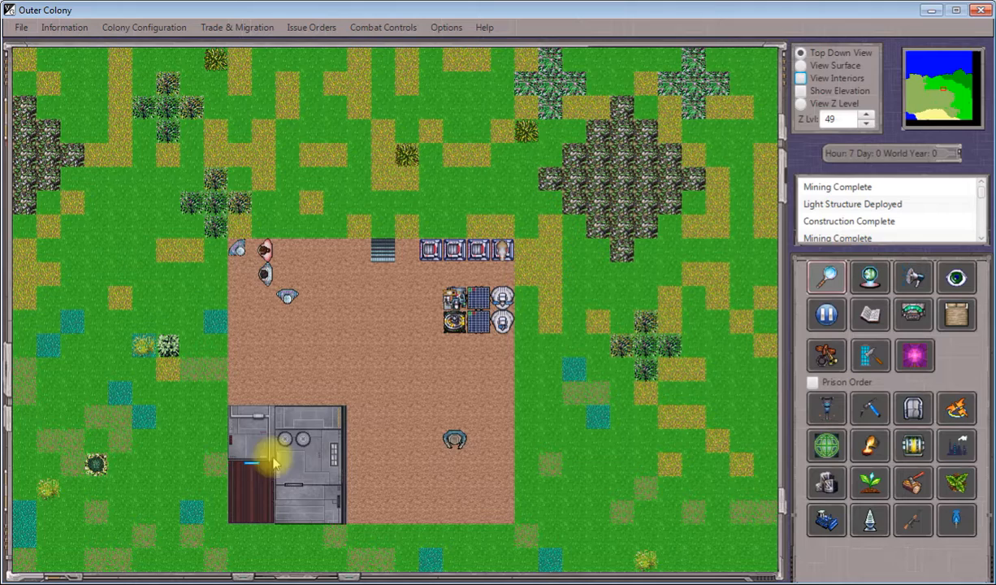
{"action": "left_click", "coordinate": [803, 77]}
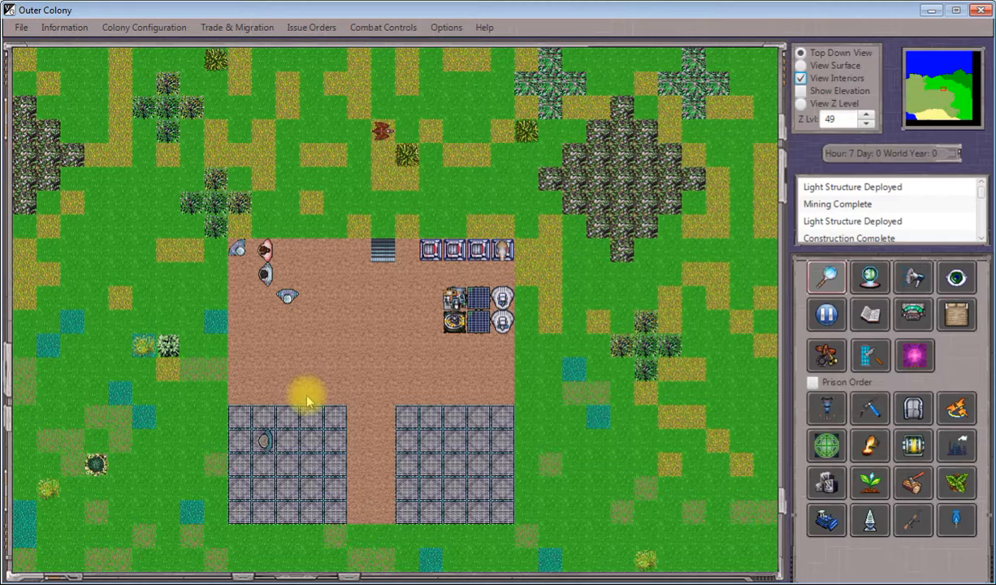